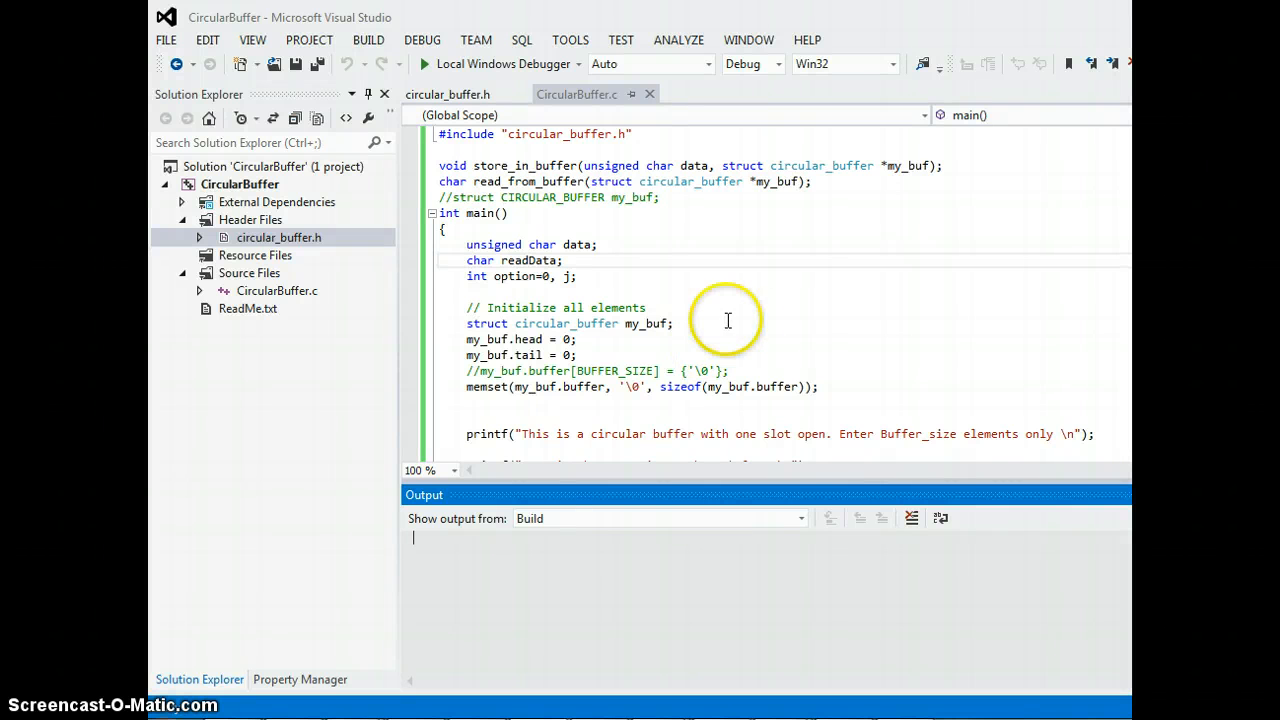
Run the circular buffer program and request a read (2) from the empty queue.
{"action": "scroll", "scroll_direction": "up", "scroll_amount": 3}
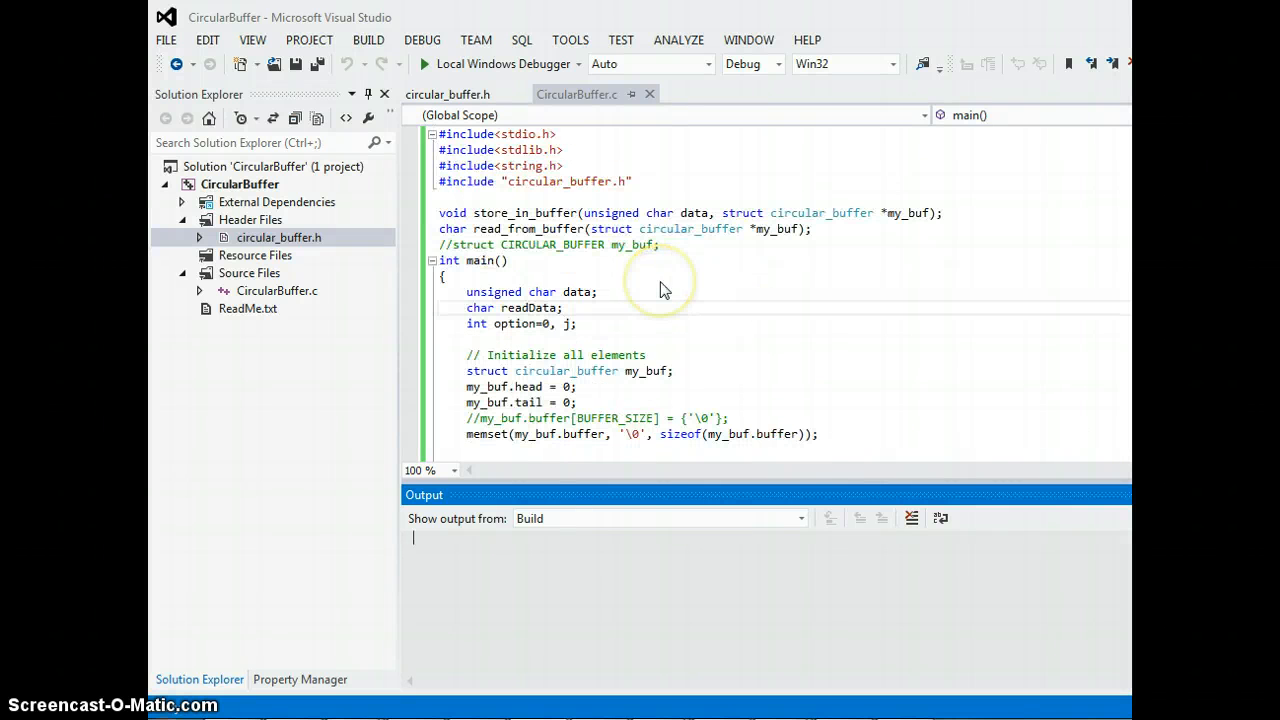
{"action": "mouse_move", "coordinate": [664, 290]}
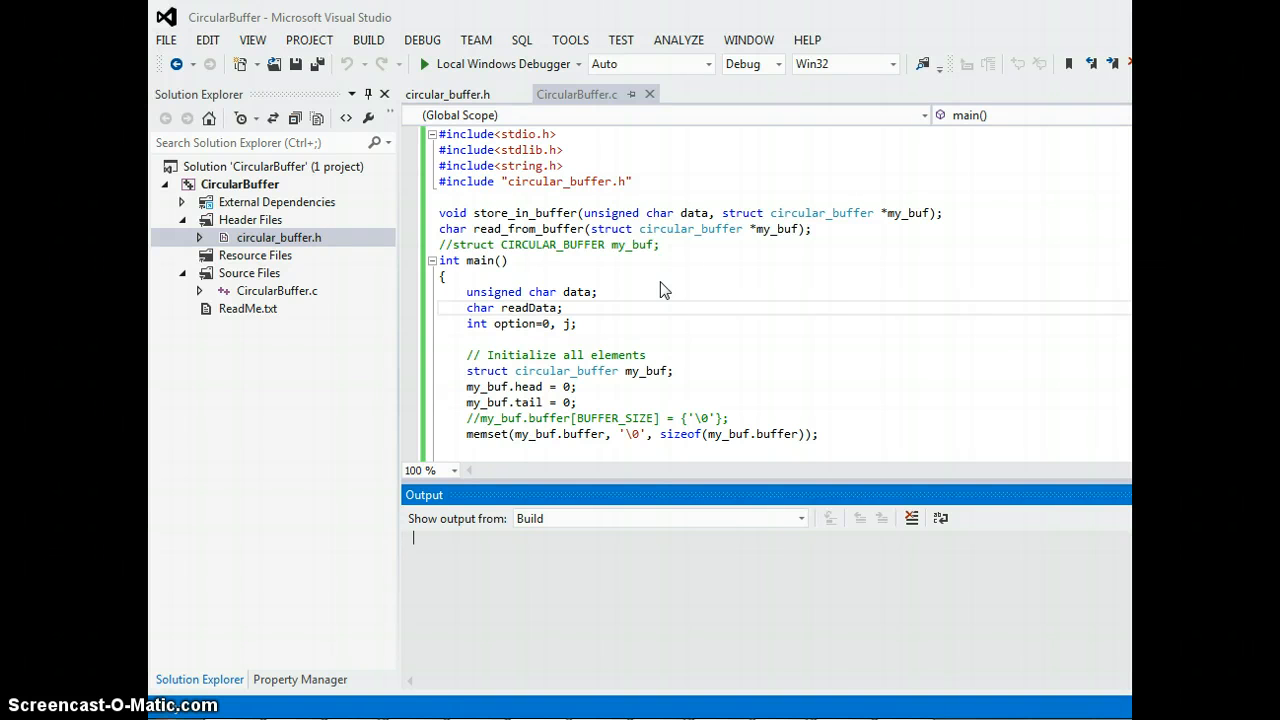
{"action": "mouse_move", "coordinate": [664, 296]}
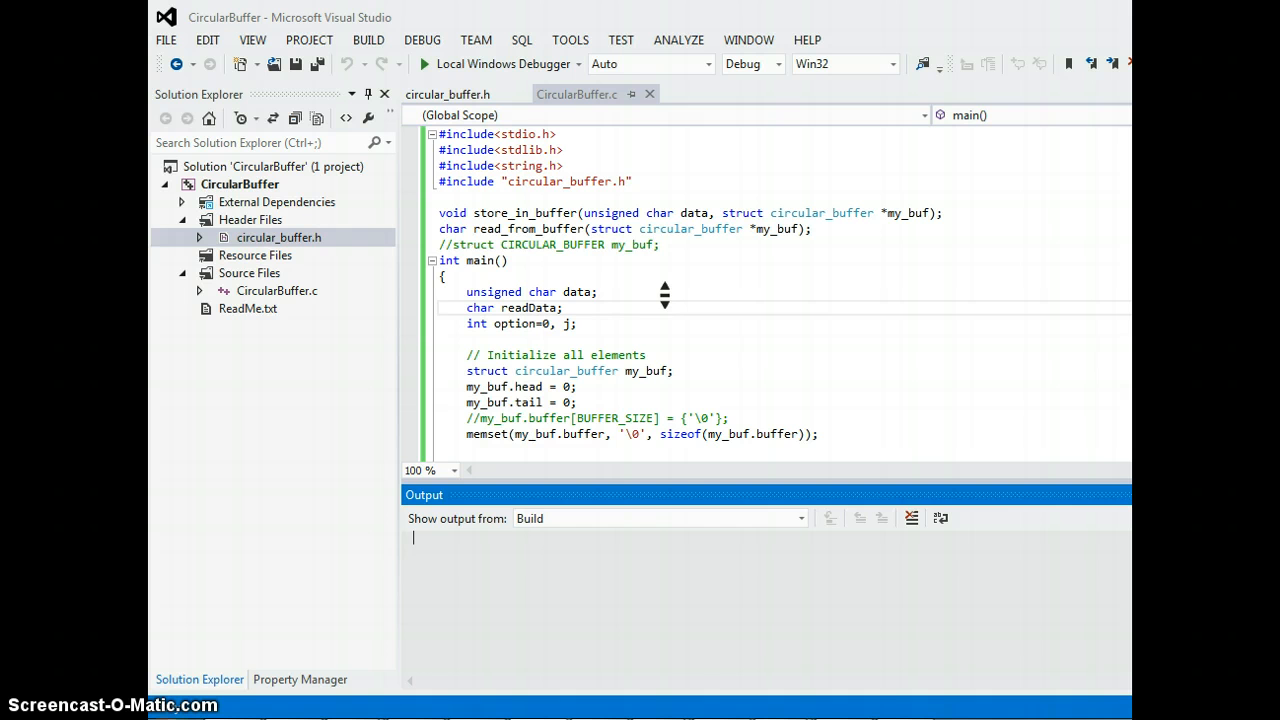
{"action": "mouse_move", "coordinate": [660, 280]}
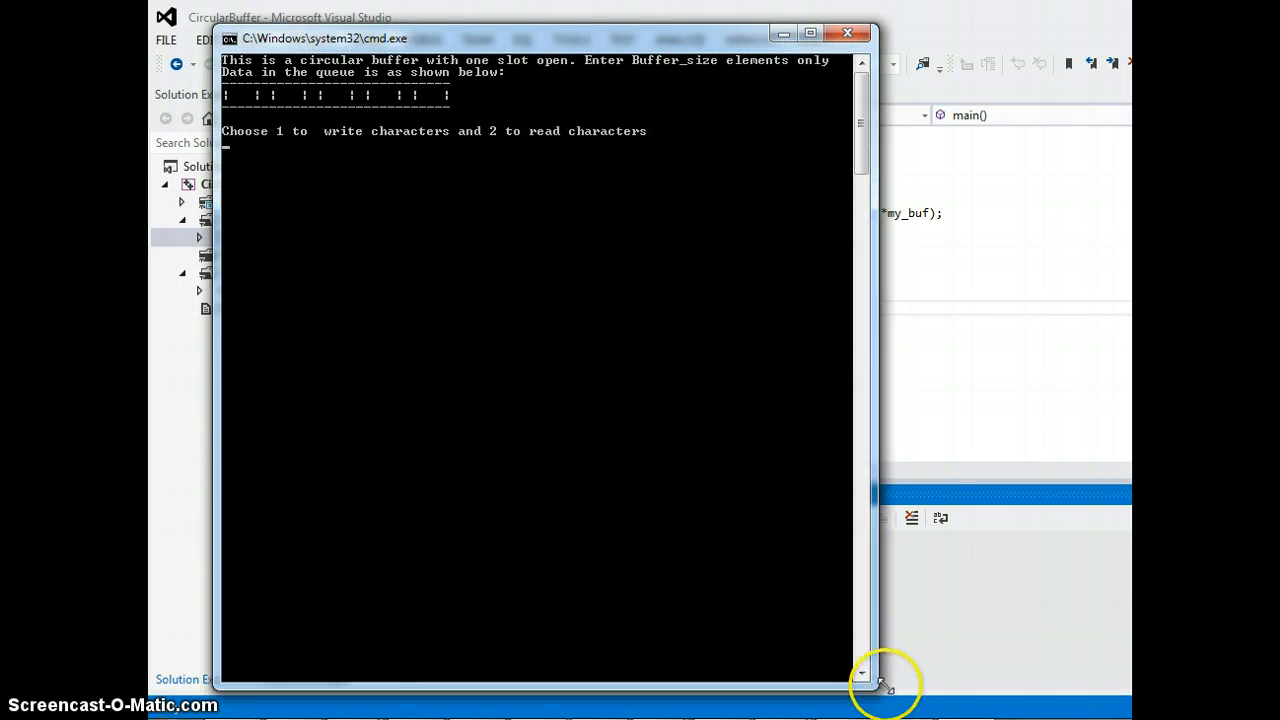
{"action": "mouse_move", "coordinate": [504, 262]}
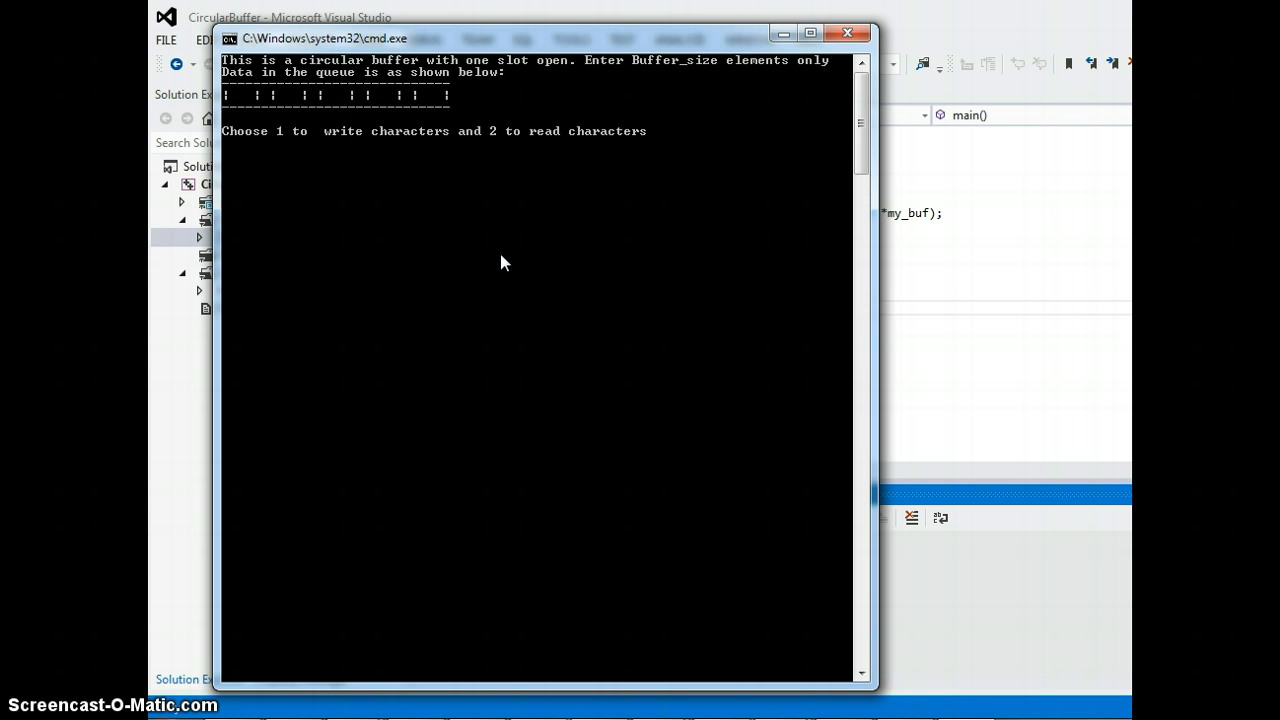
{"action": "type", "text": "2"}
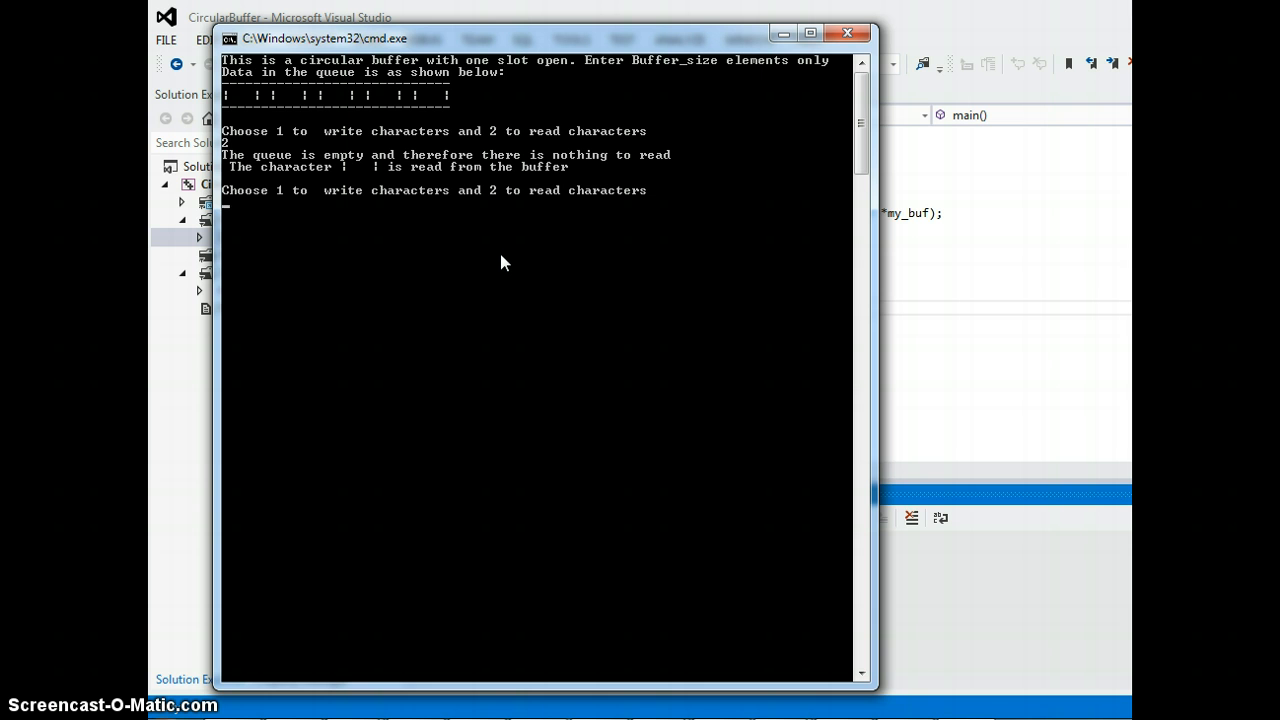
Write characters R and N into the buffer using option 1.
{"action": "type", "text": "1"}
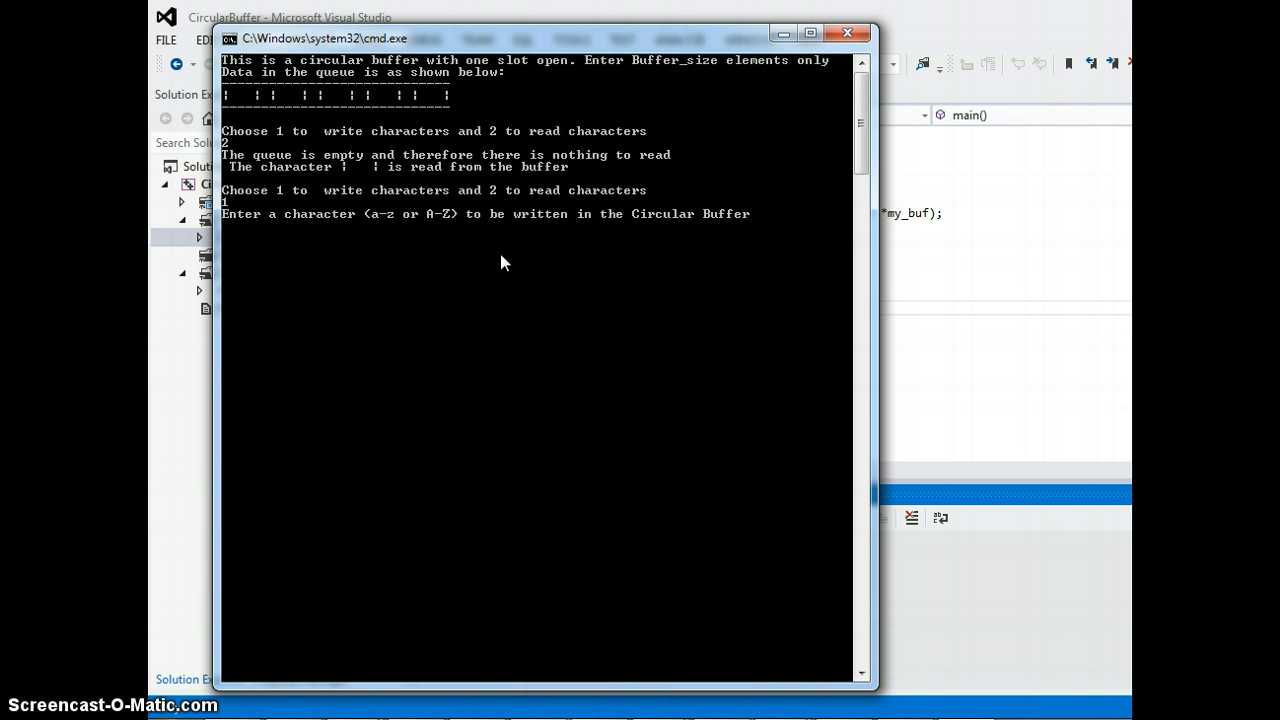
{"action": "type", "text": "R"}
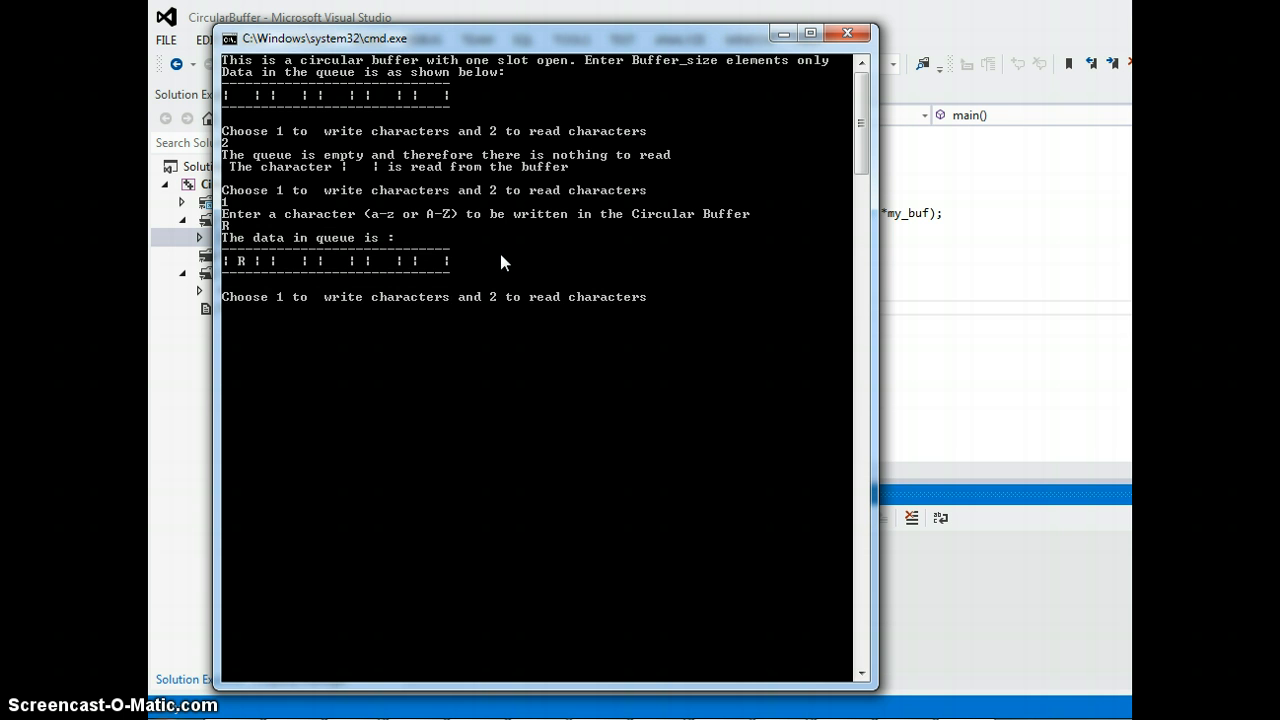
{"action": "mouse_move", "coordinate": [256, 244]}
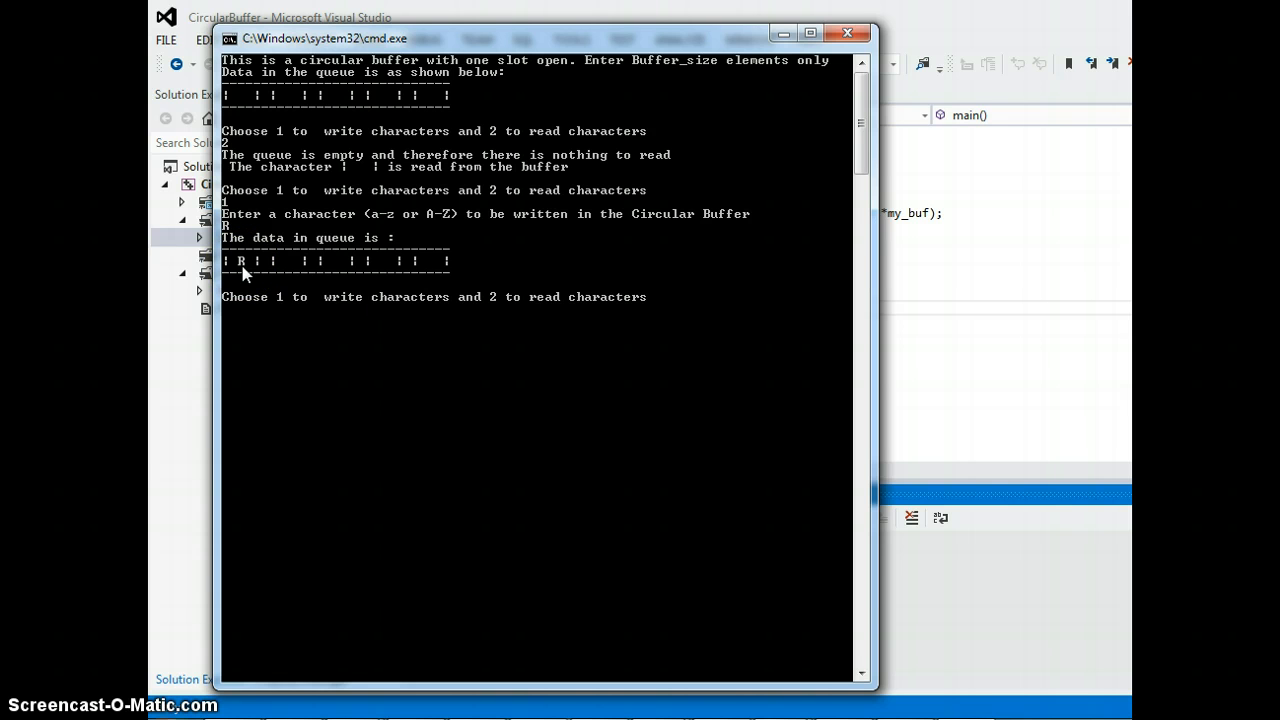
{"action": "type", "text": "N"}
{"action": "type", "text": "y"}
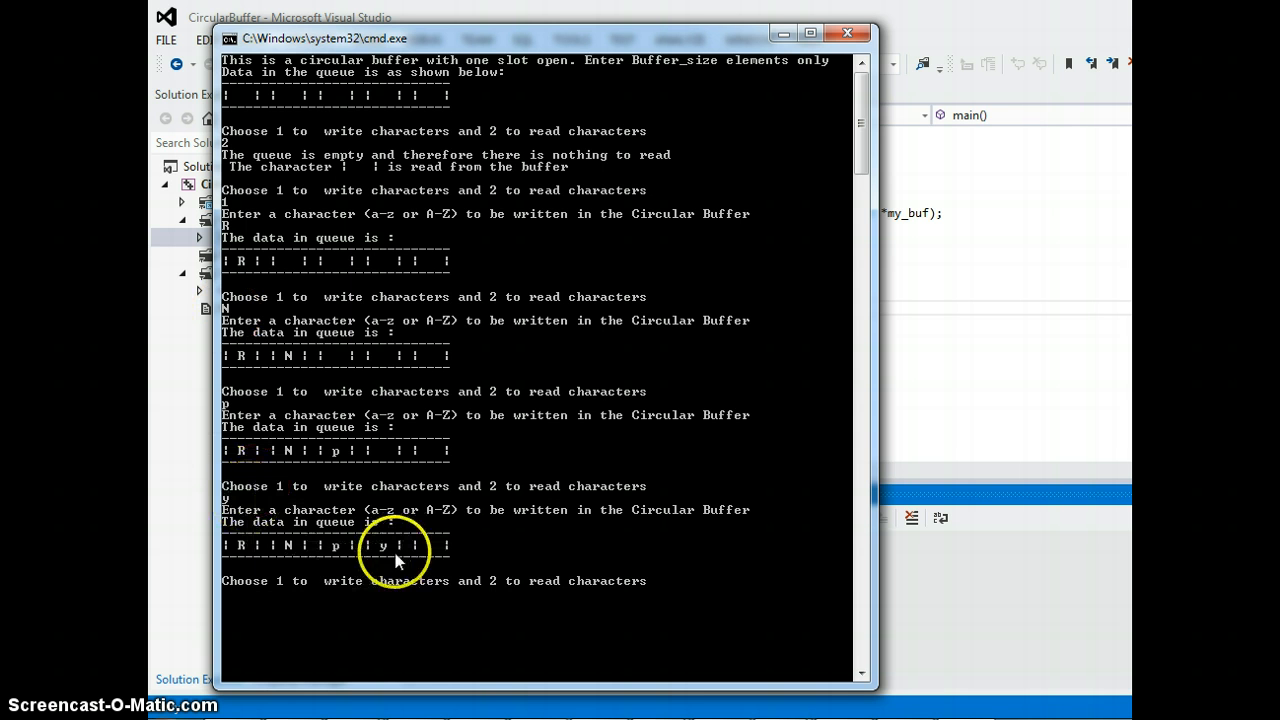
{"action": "mouse_move", "coordinate": [488, 552]}
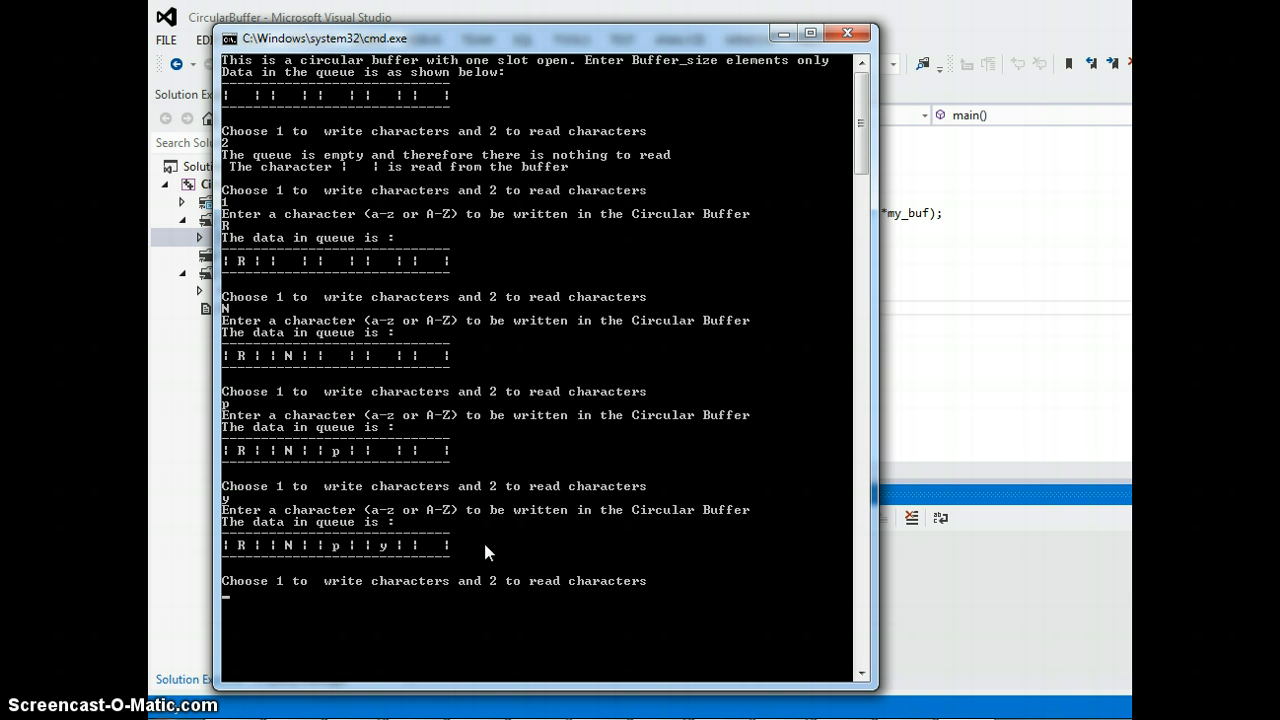
Attempt another write (1) and review the queue-full error in the output.
{"action": "type", "text": "1"}
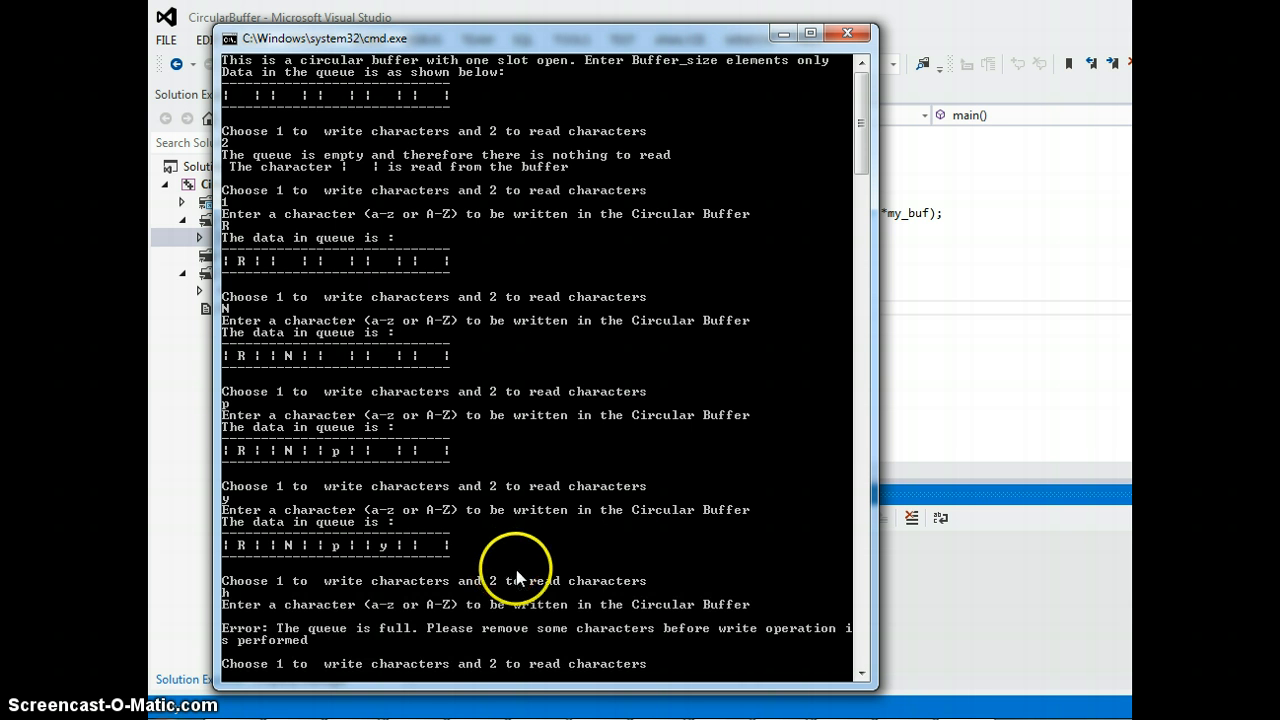
{"action": "scroll", "scroll_direction": "down", "scroll_amount": 3}
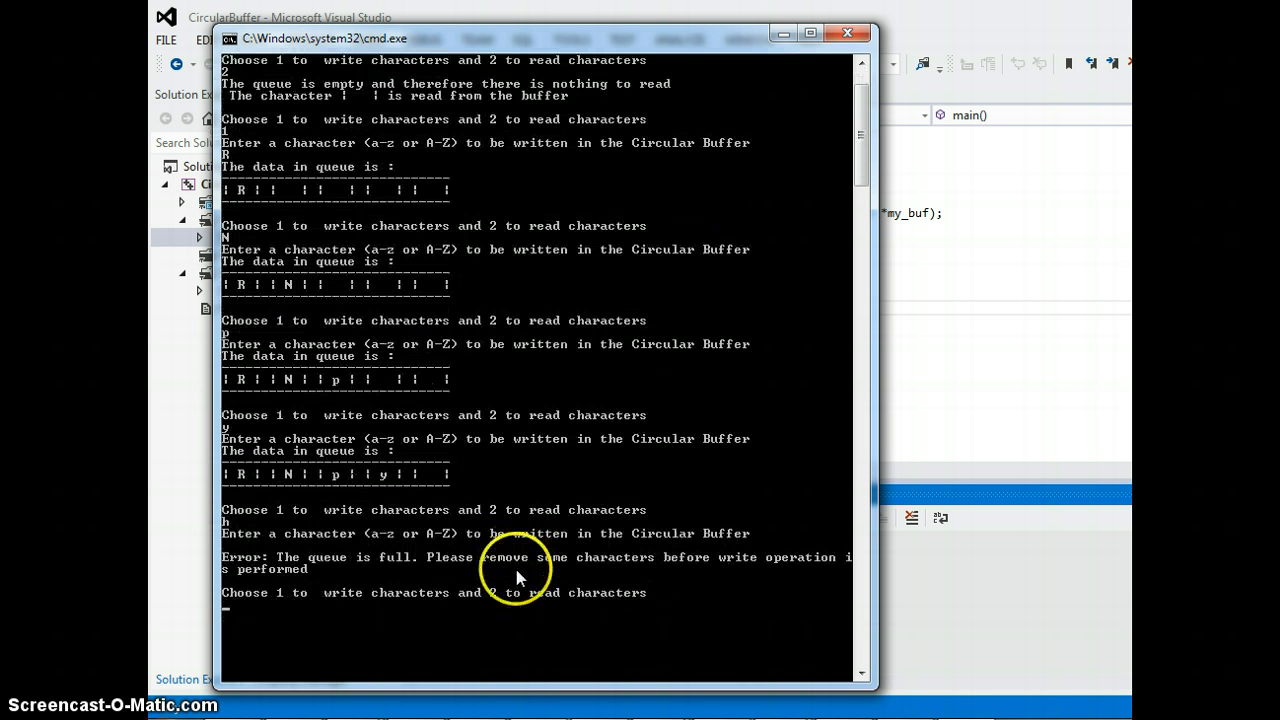
{"action": "mouse_move", "coordinate": [424, 376]}
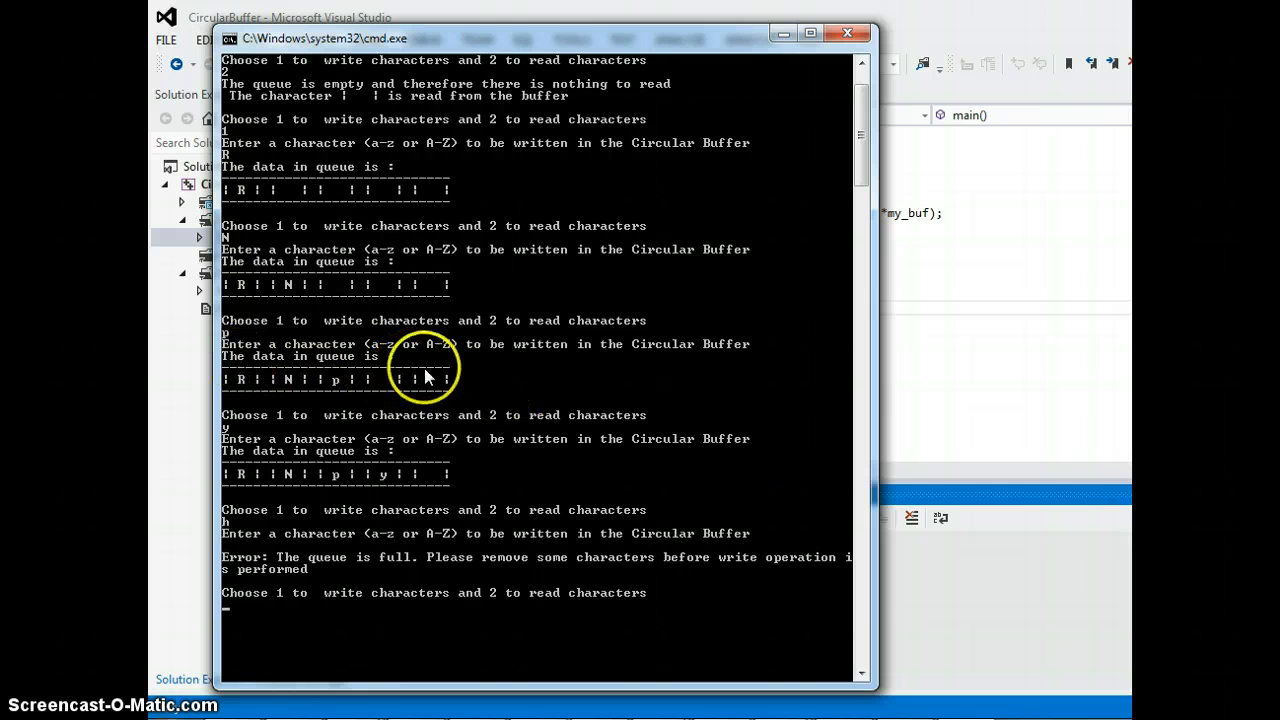
{"action": "mouse_move", "coordinate": [378, 460]}
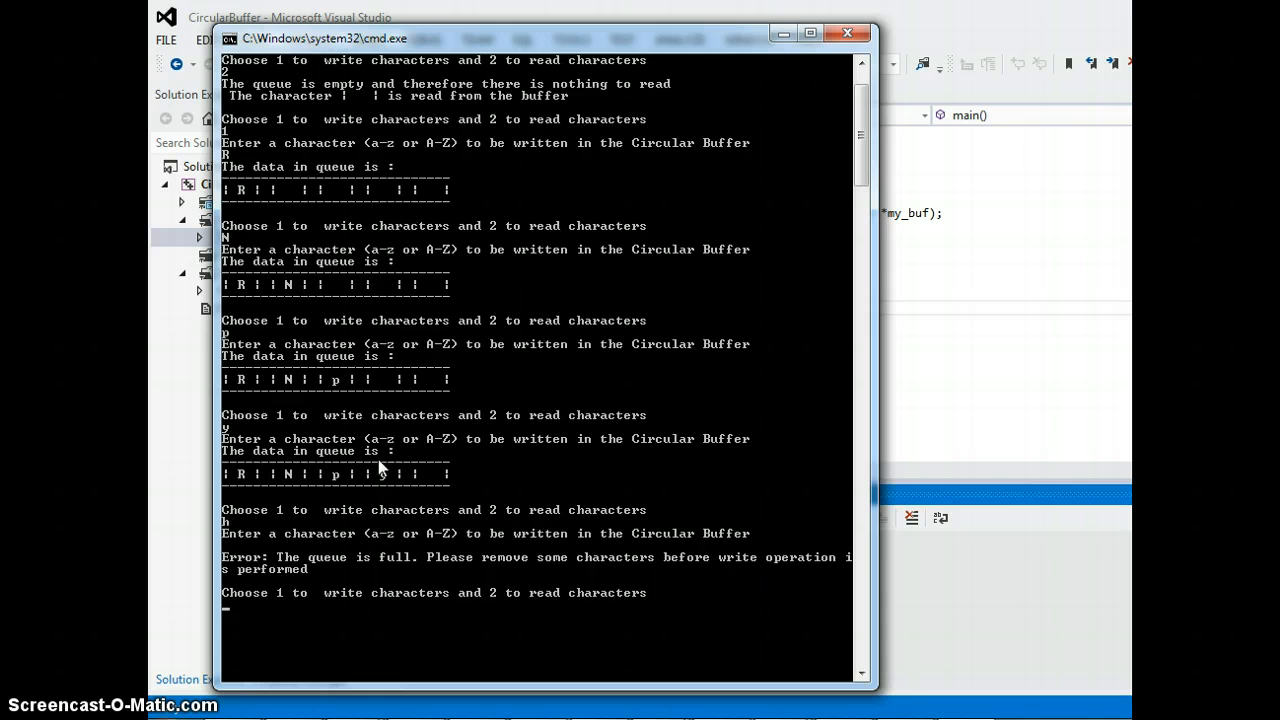
{"action": "scroll", "scroll_direction": "up", "scroll_amount": 3}
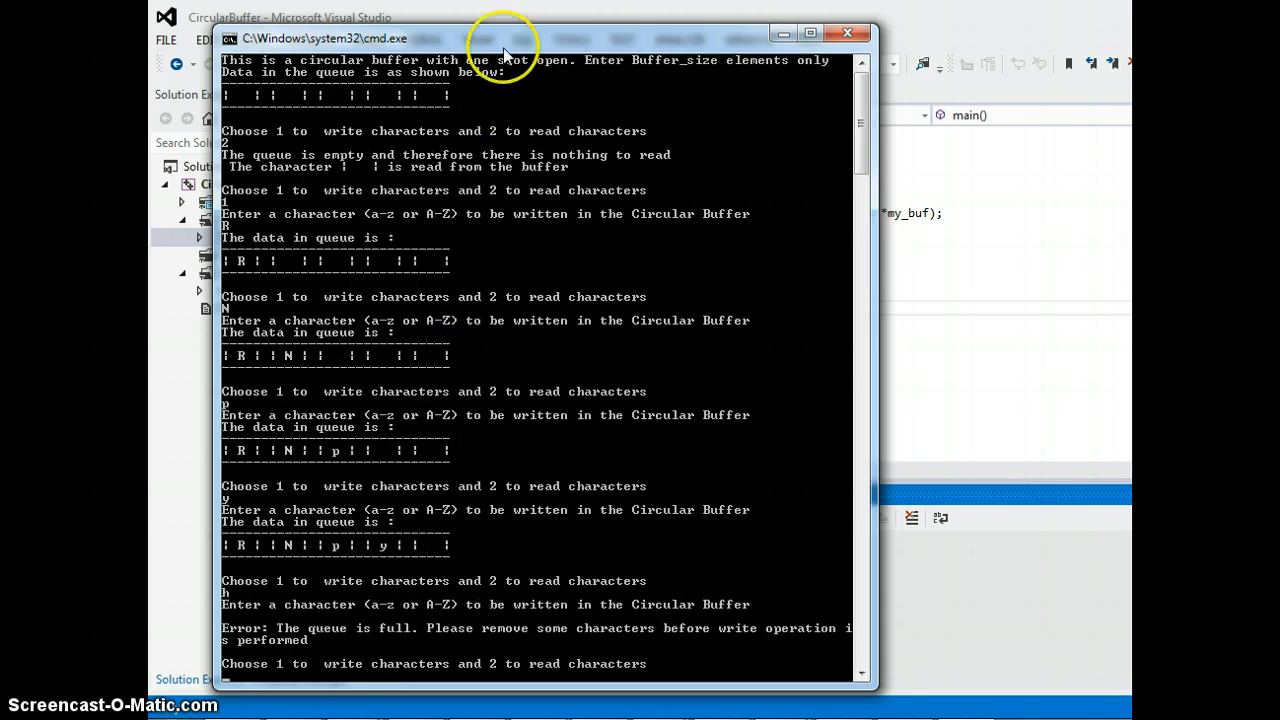
{"action": "scroll", "scroll_direction": "down", "scroll_amount": 3}
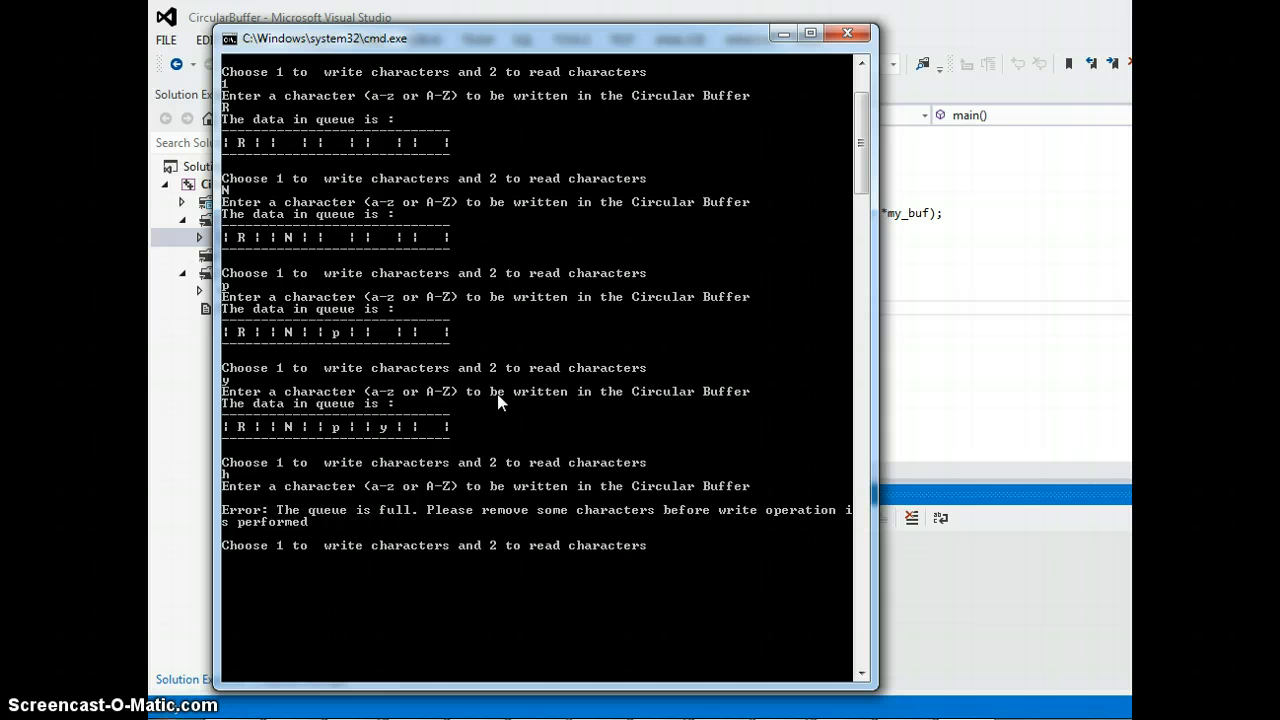
Read two characters (2, 2) from the buffer, returning R and then N.
{"action": "type", "text": "2"}
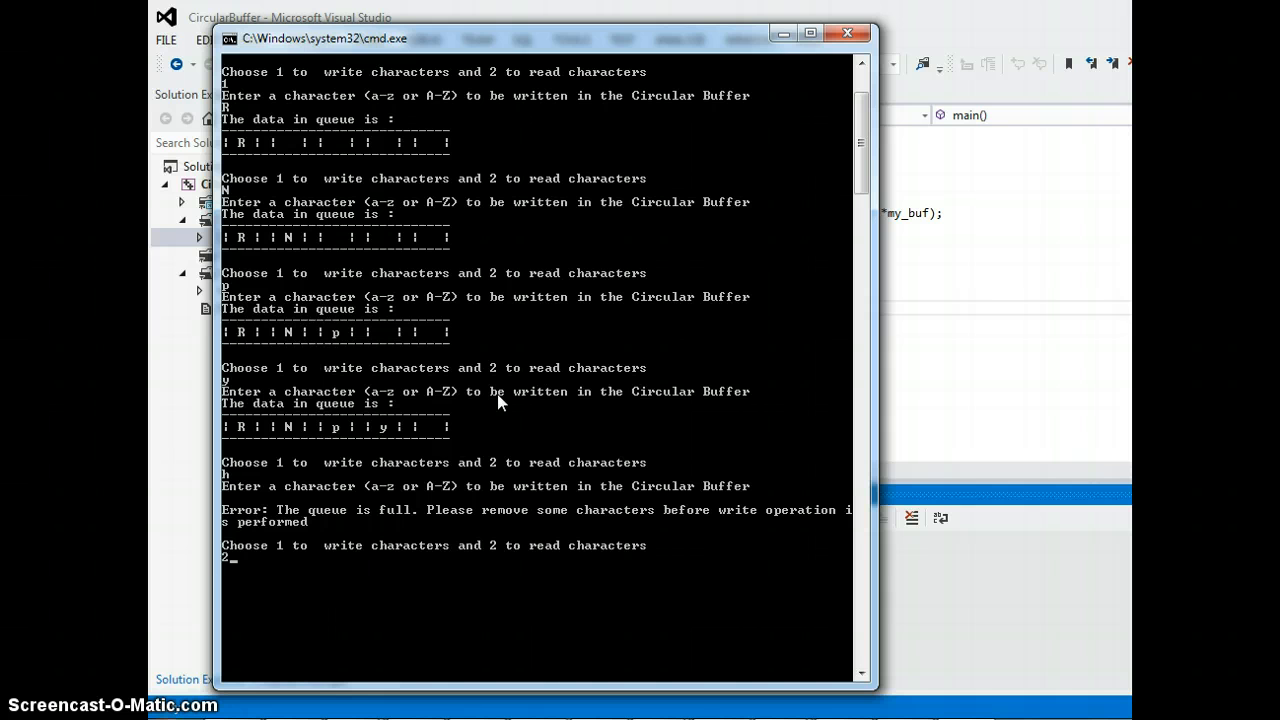
{"action": "key", "text": "Return"}
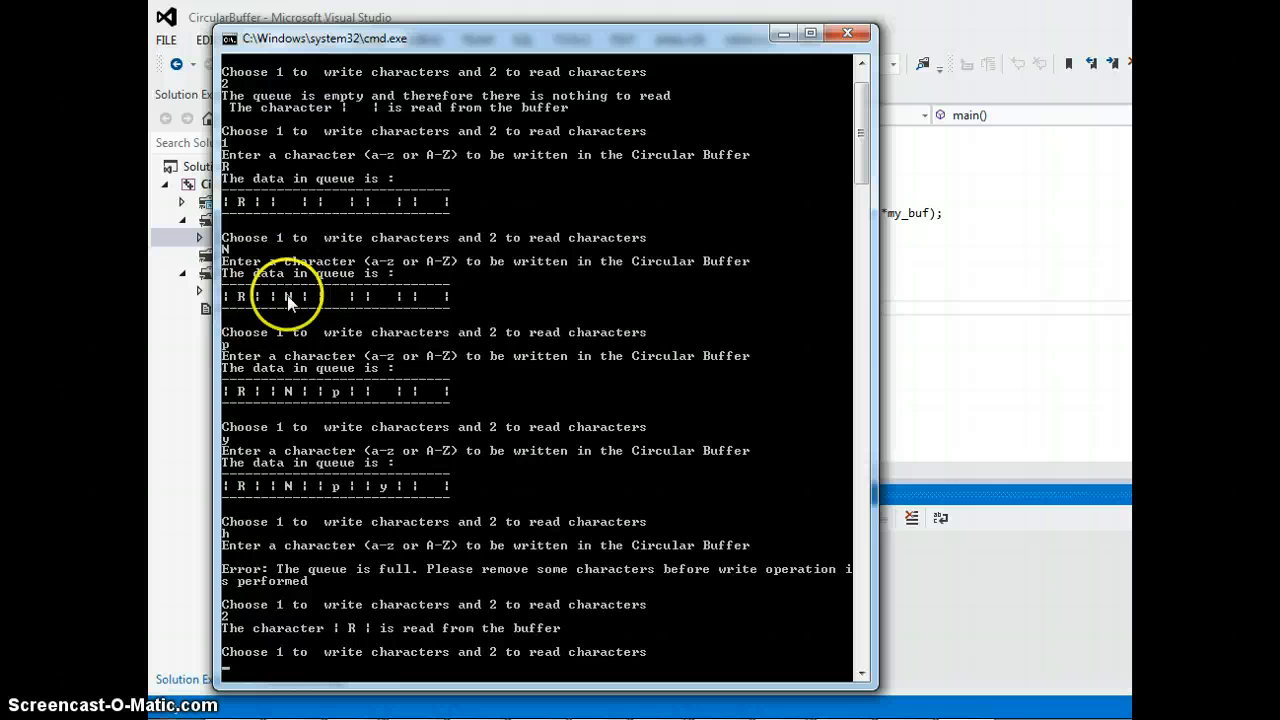
{"action": "scroll", "scroll_direction": "down", "scroll_amount": 3}
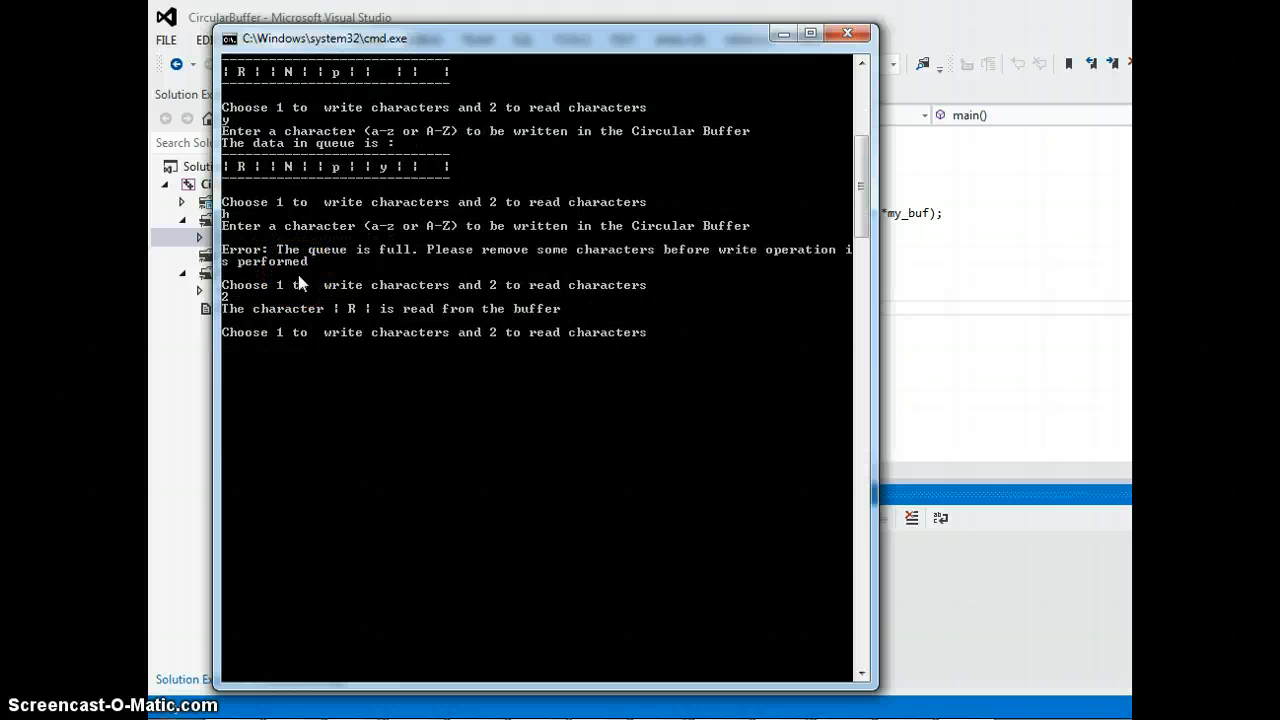
{"action": "type", "text": "2"}
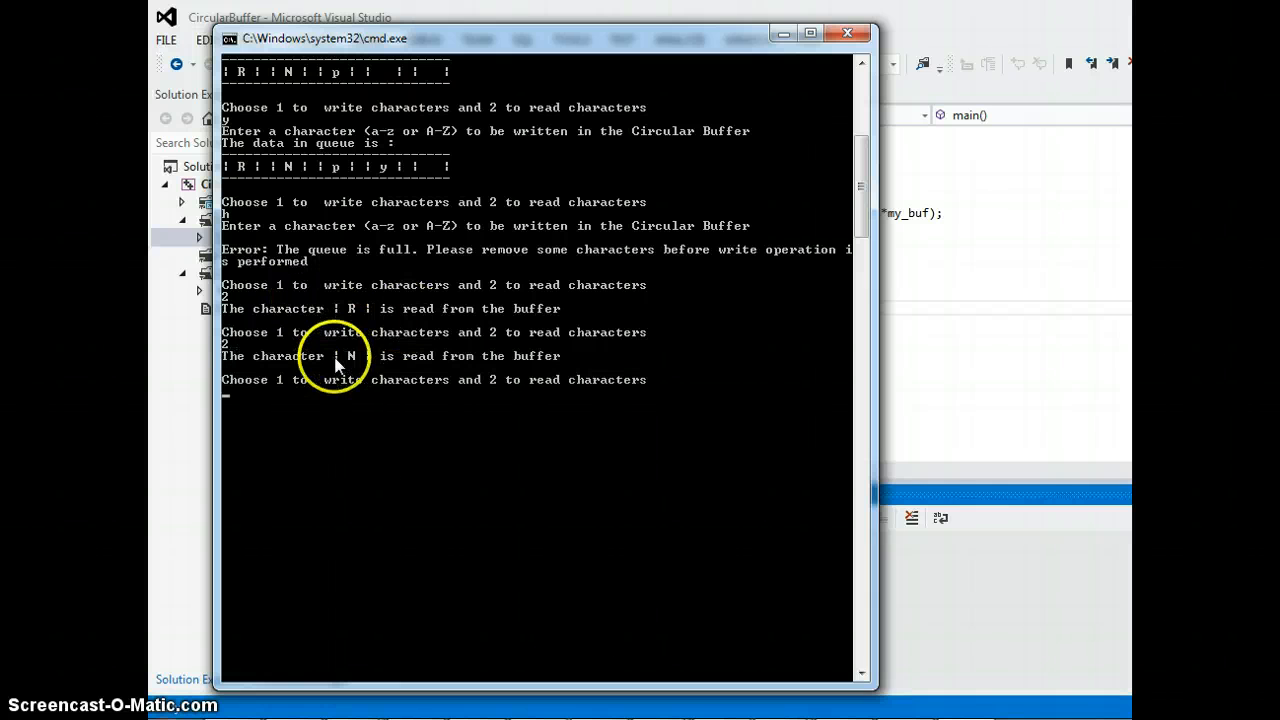
{"action": "mouse_move", "coordinate": [396, 436]}
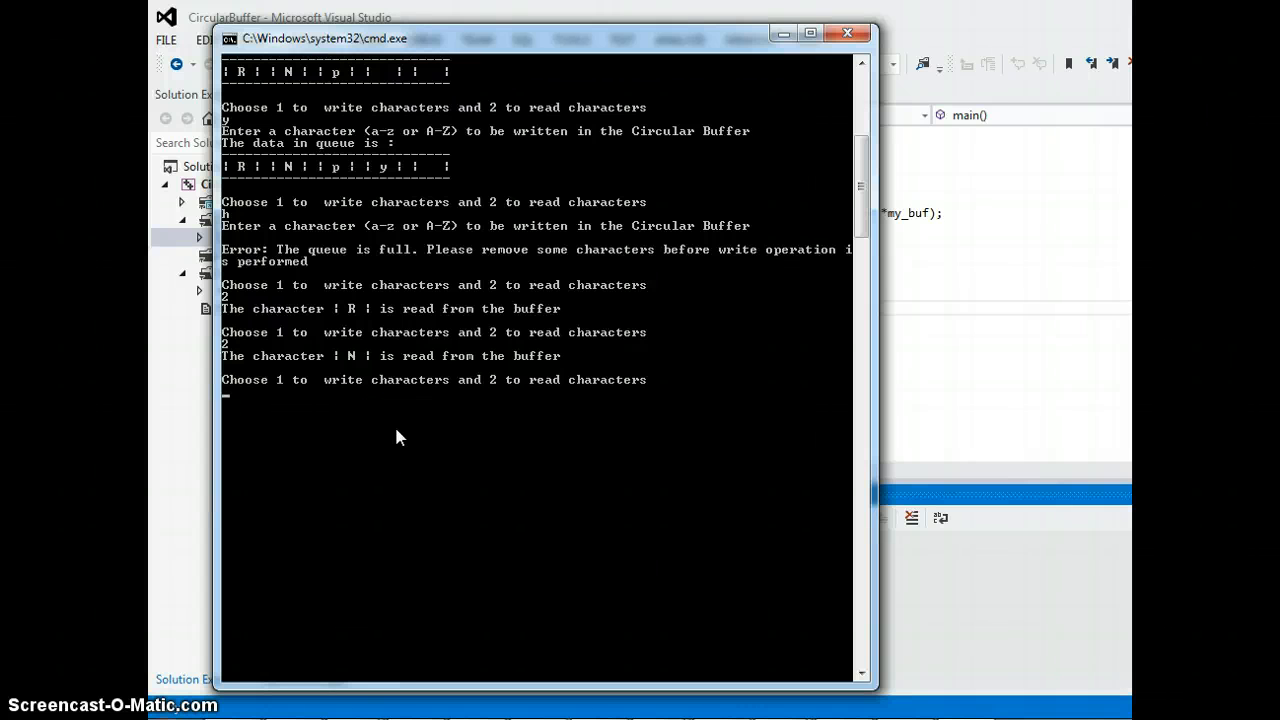
Write G and then P into the buffer, P wrapping into the first slot.
{"action": "type", "text": "1"}
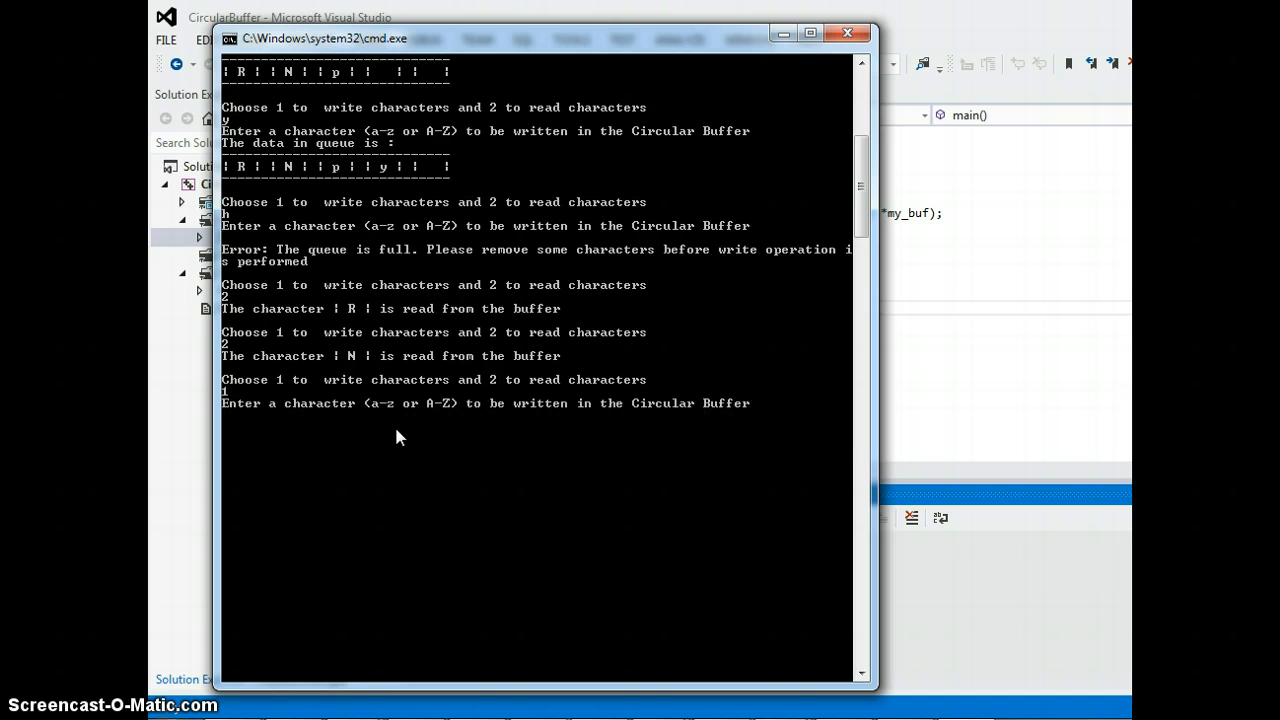
{"action": "type", "text": "G"}
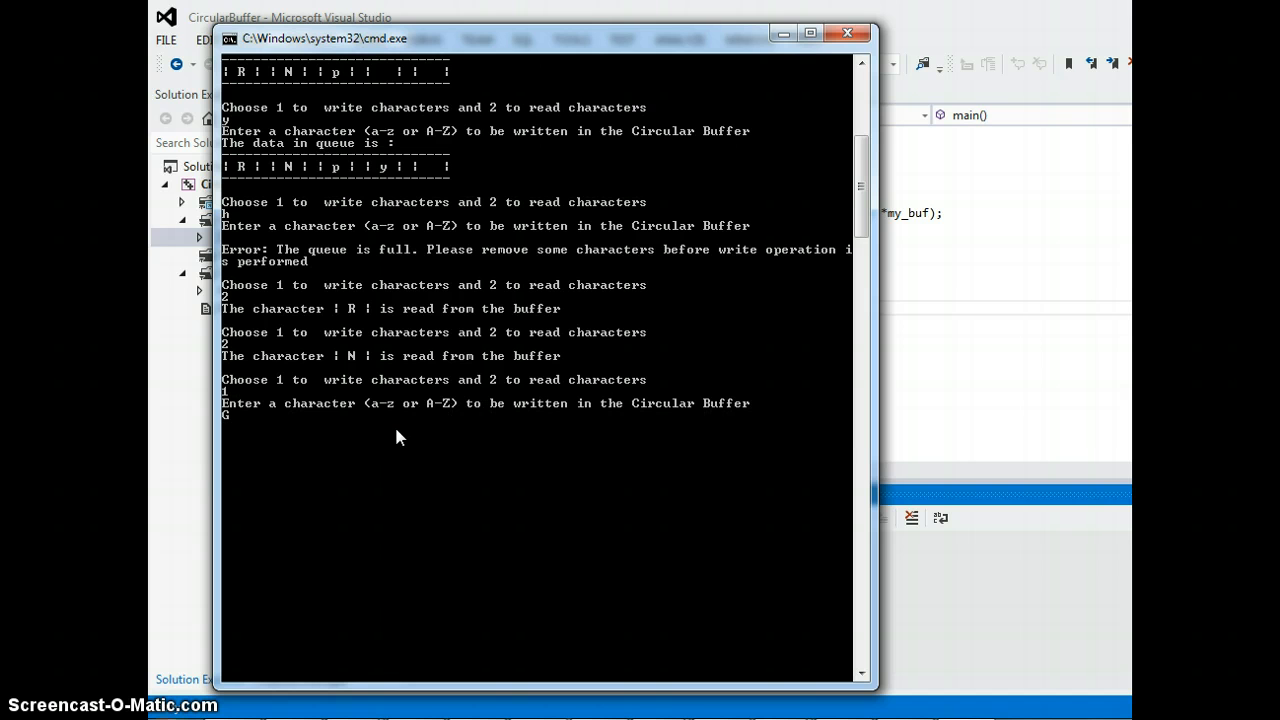
{"action": "key", "text": "Return"}
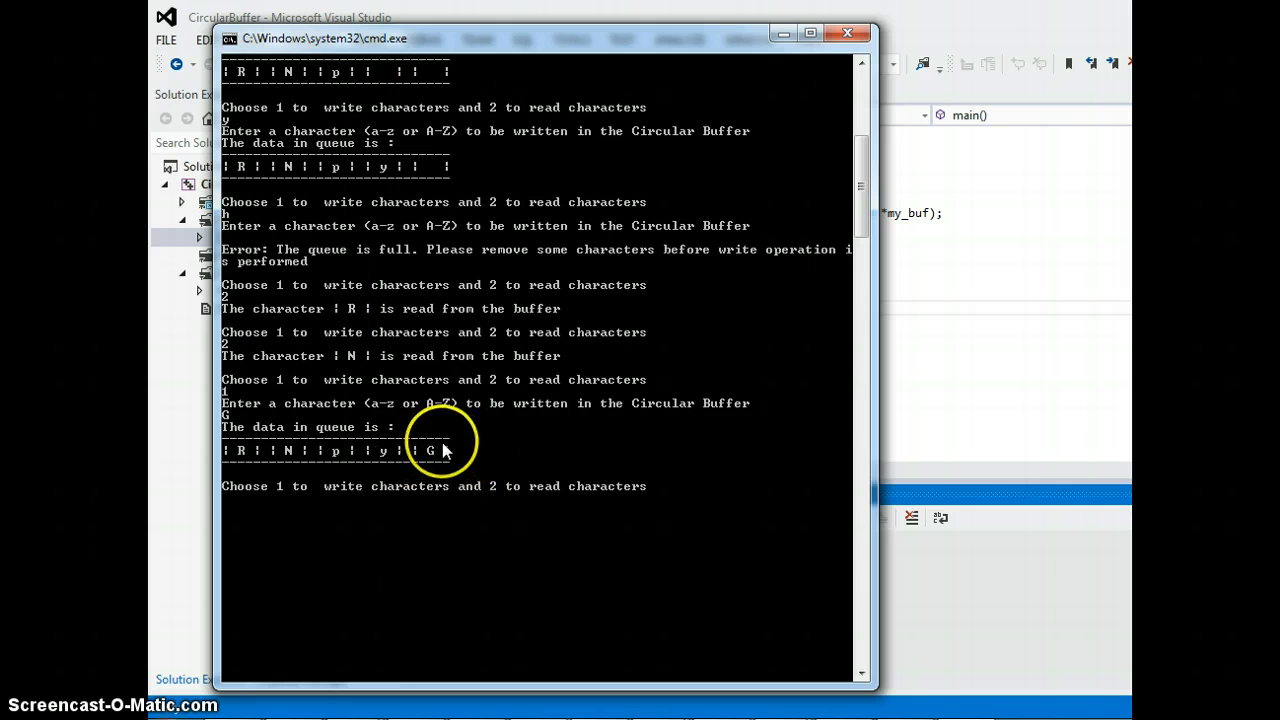
{"action": "type", "text": "P"}
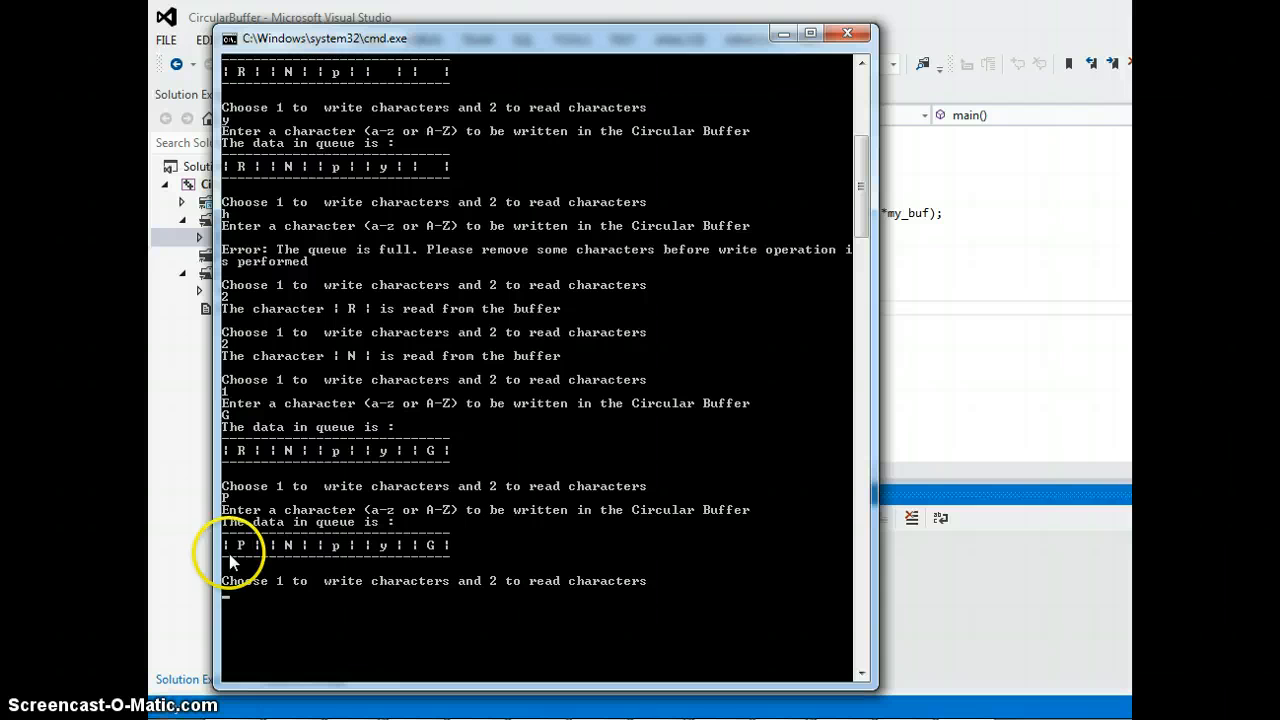
{"action": "mouse_move", "coordinate": [460, 504]}
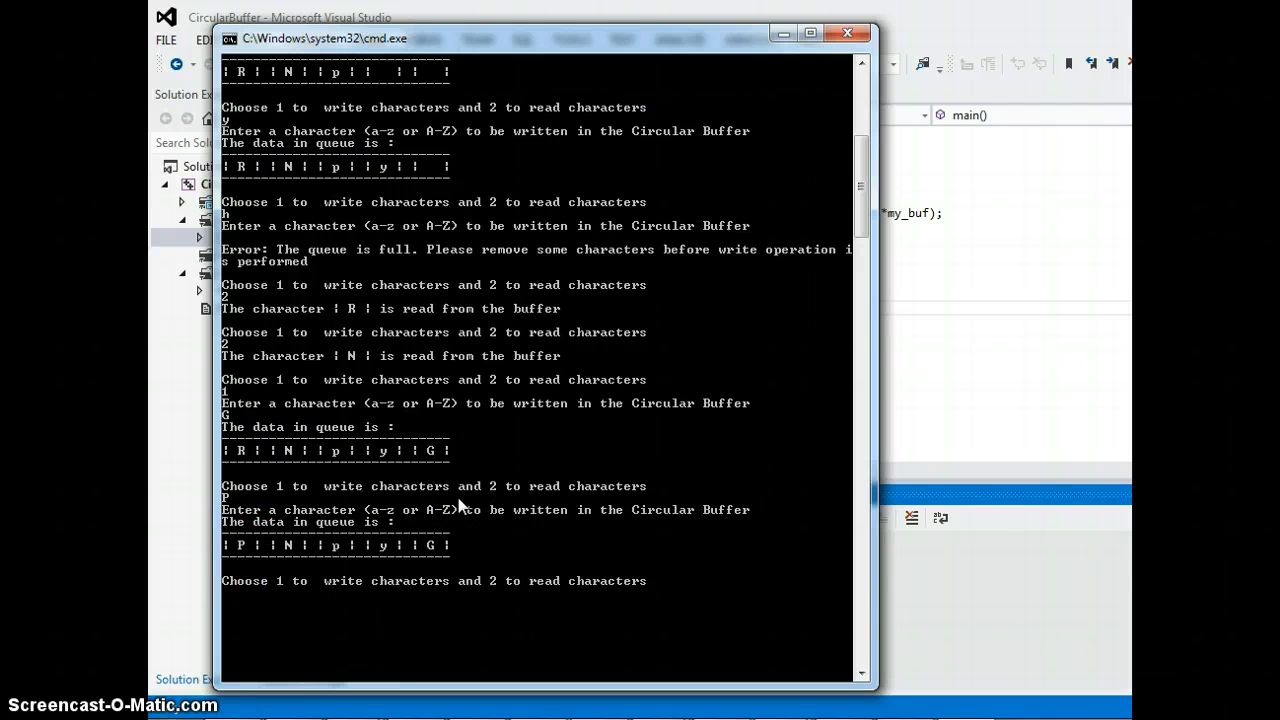
Attempt a write (1) against the full queue, then read (2) to get p.
{"action": "type", "text": "1"}
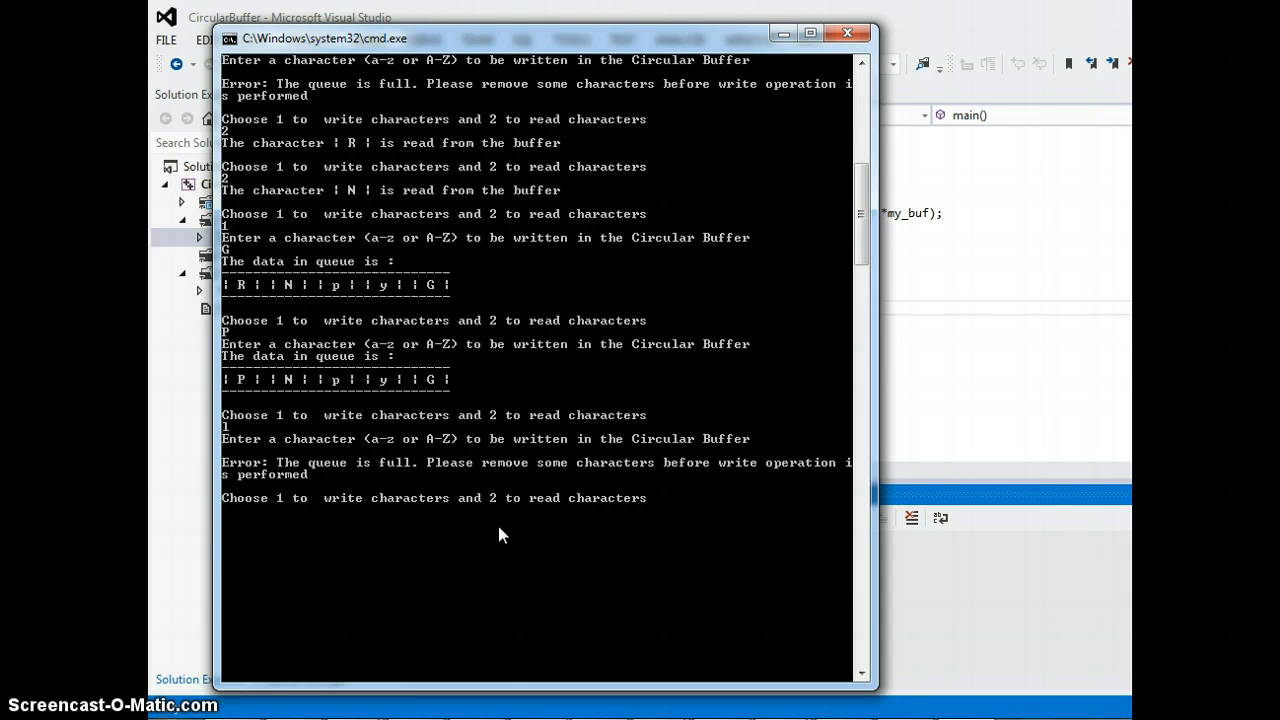
{"action": "type", "text": "2"}
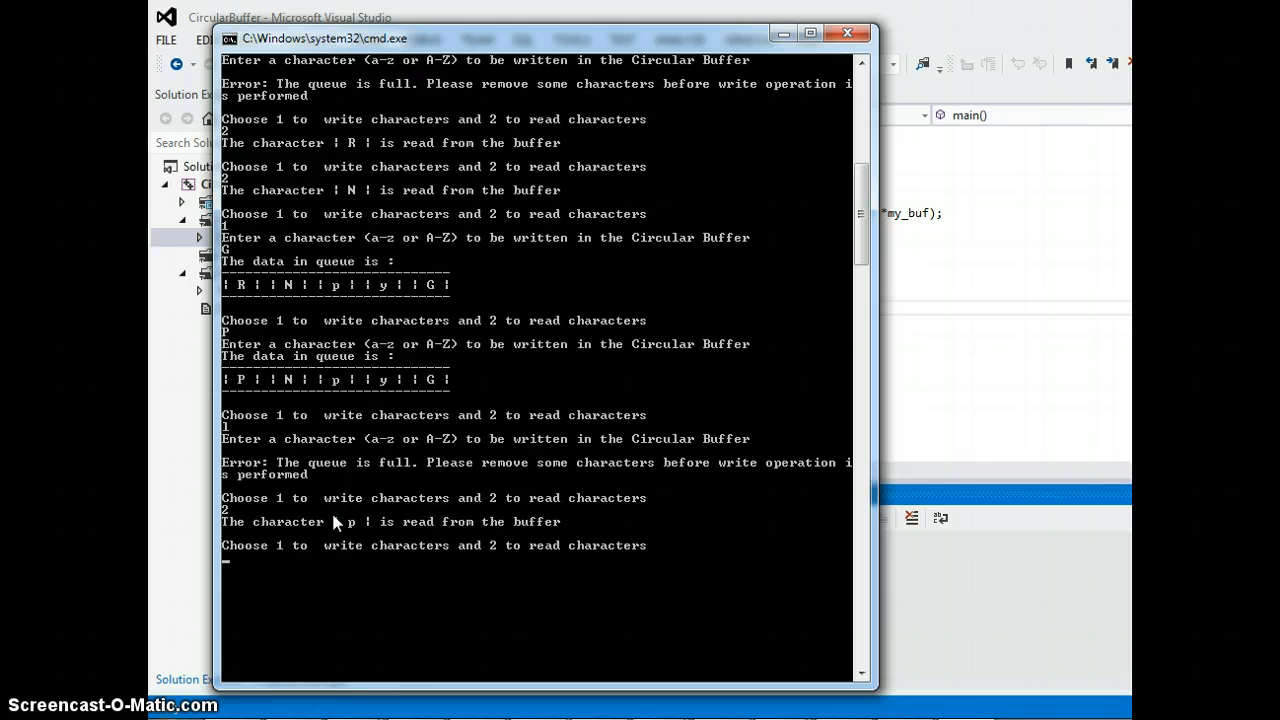
{"action": "mouse_move", "coordinate": [350, 490]}
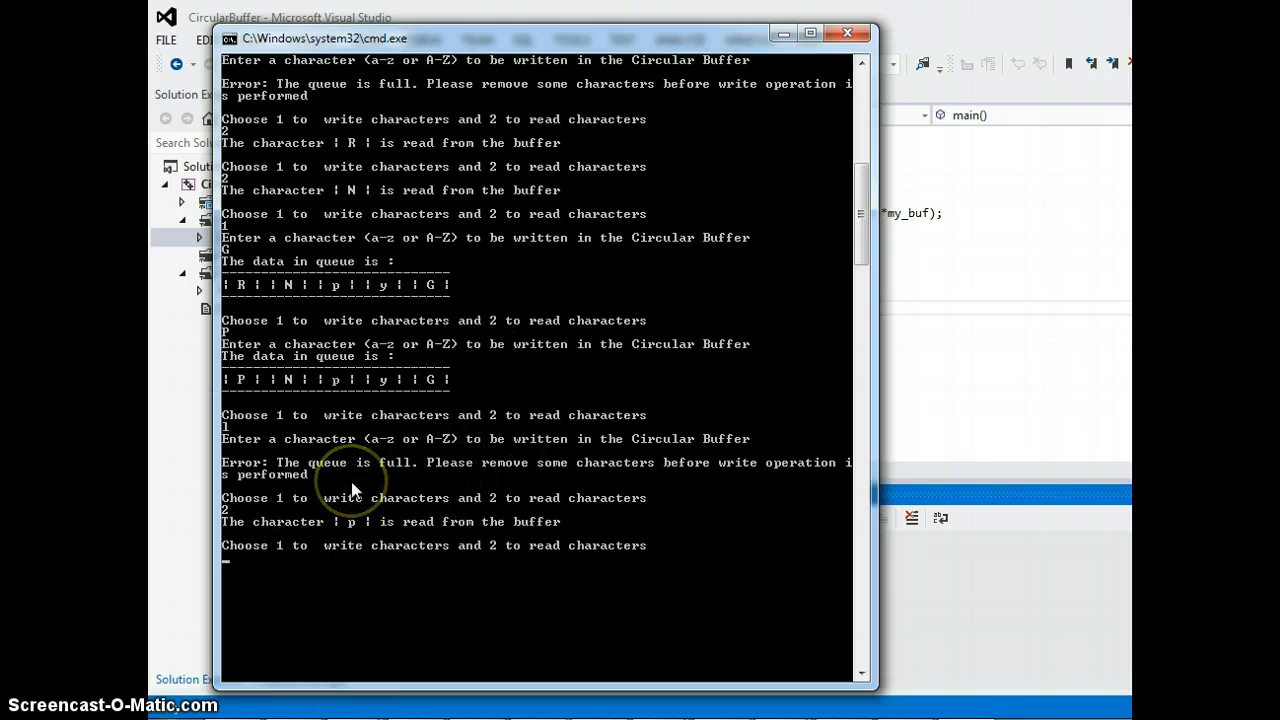